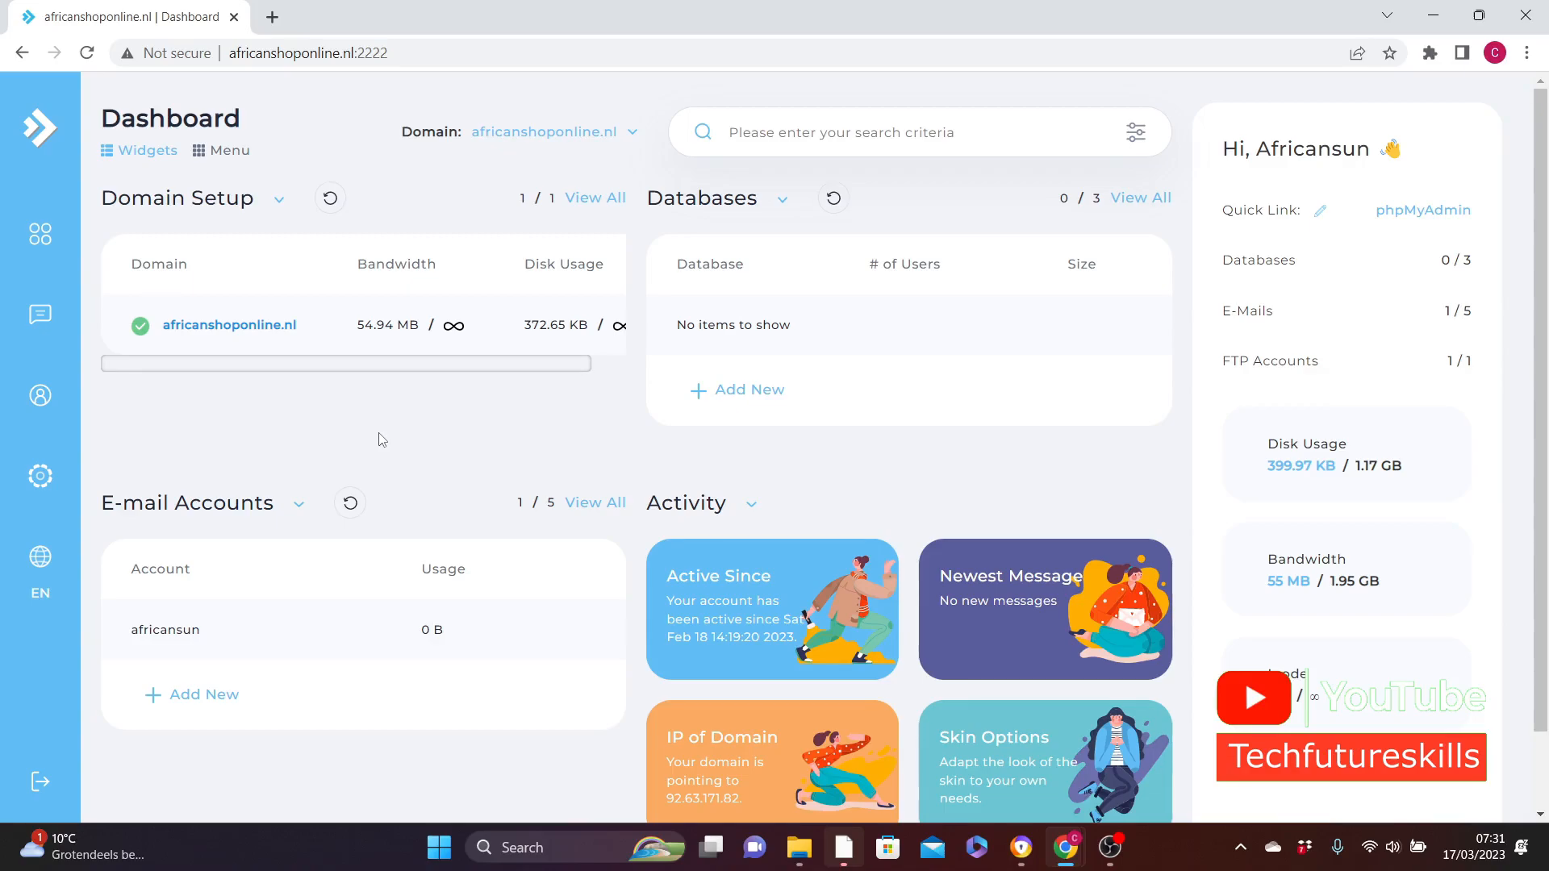
mouse_move(355, 355)
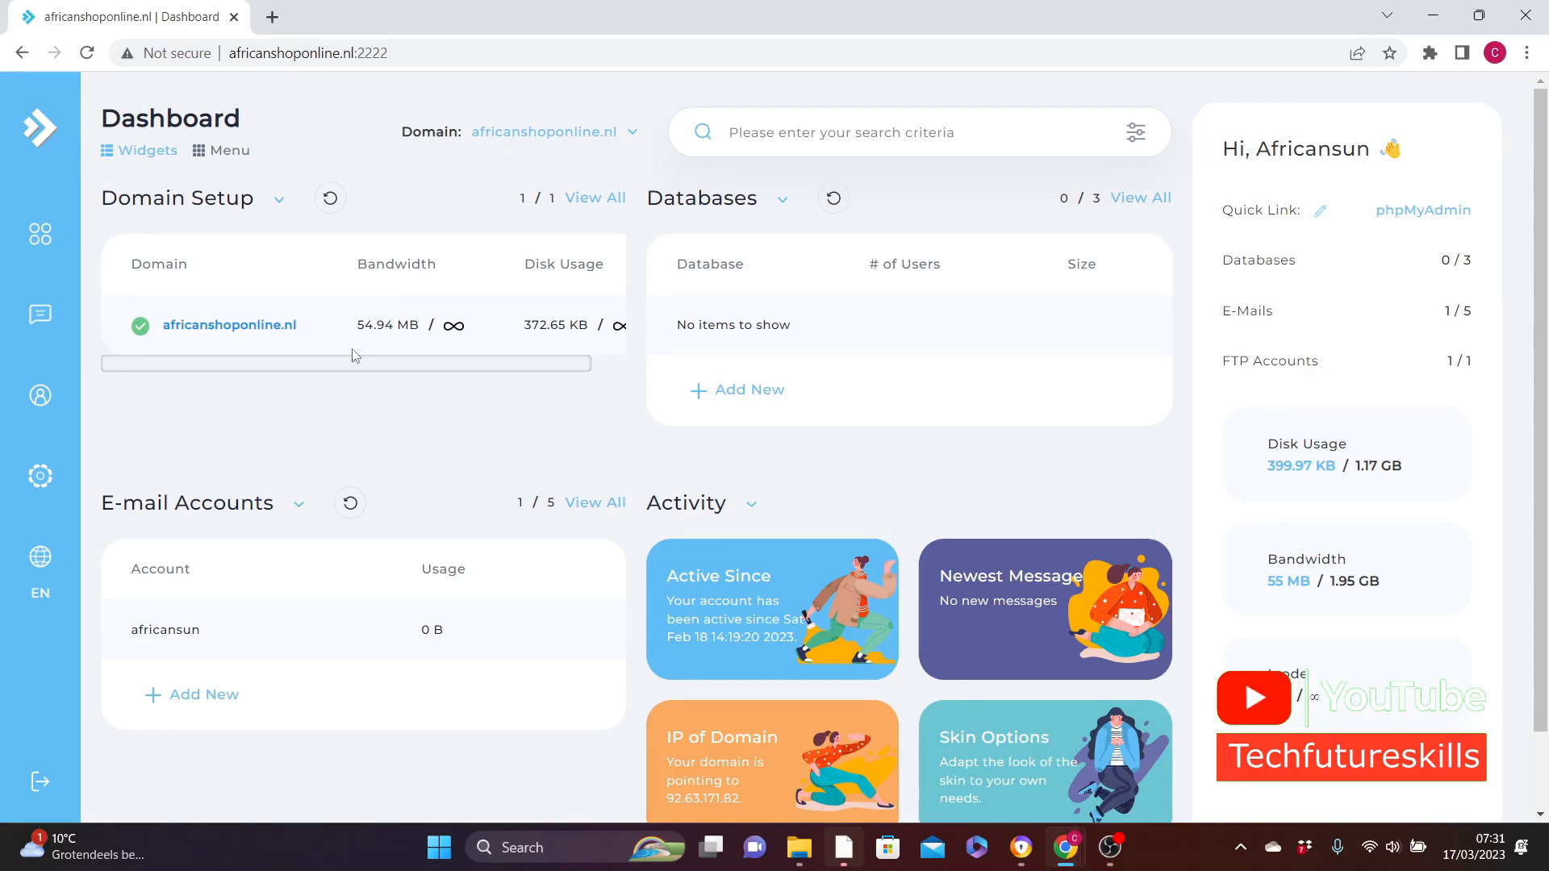
Open the control panel navigation from the left sidebar grid icon.
click(39, 234)
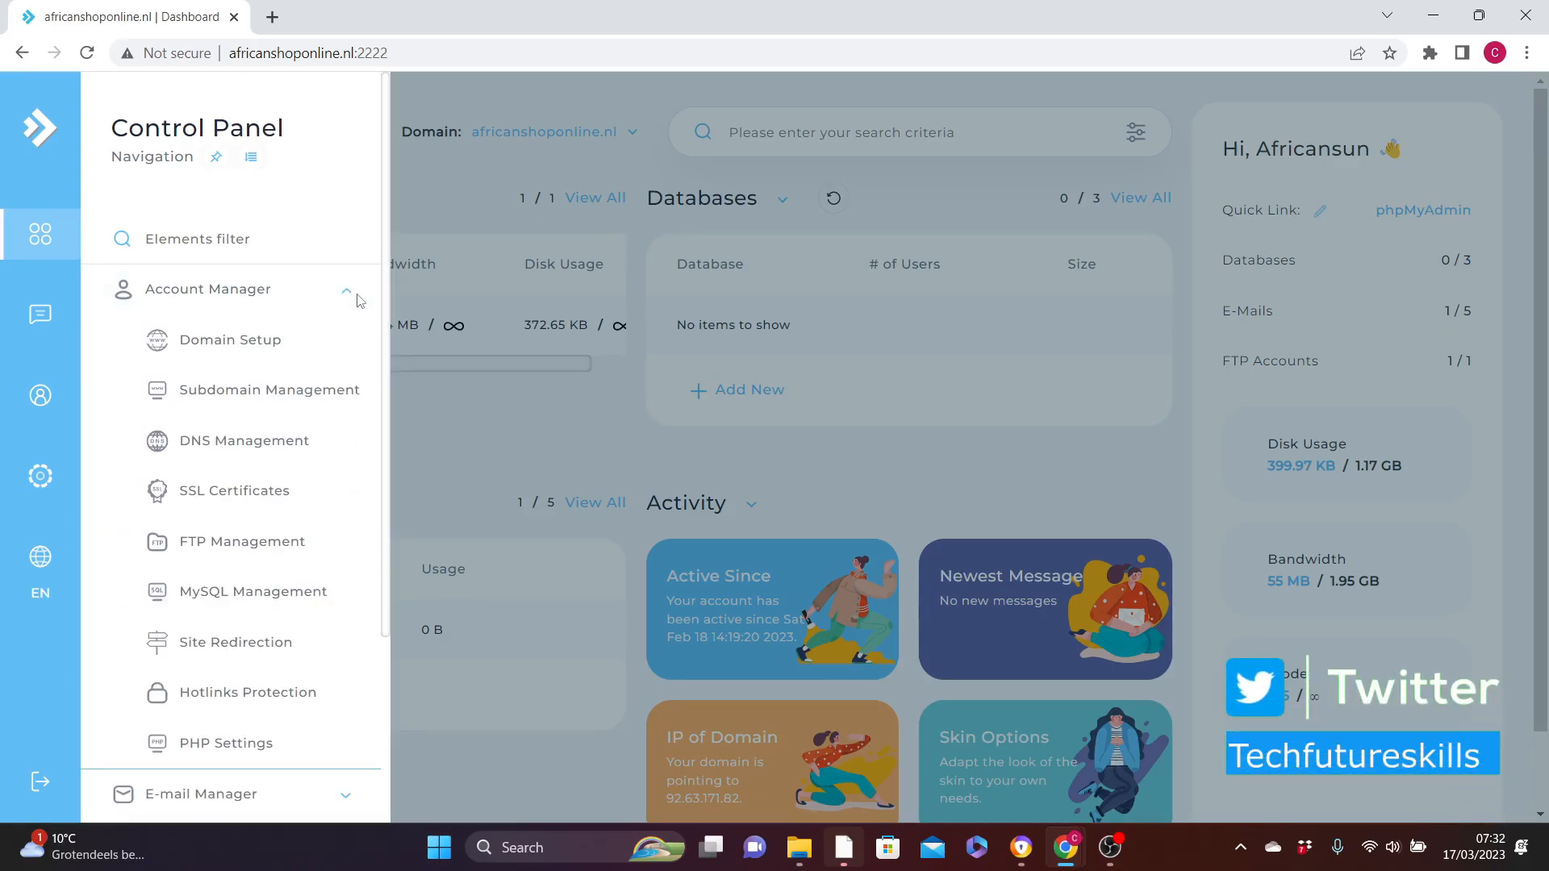
mouse_move(229, 497)
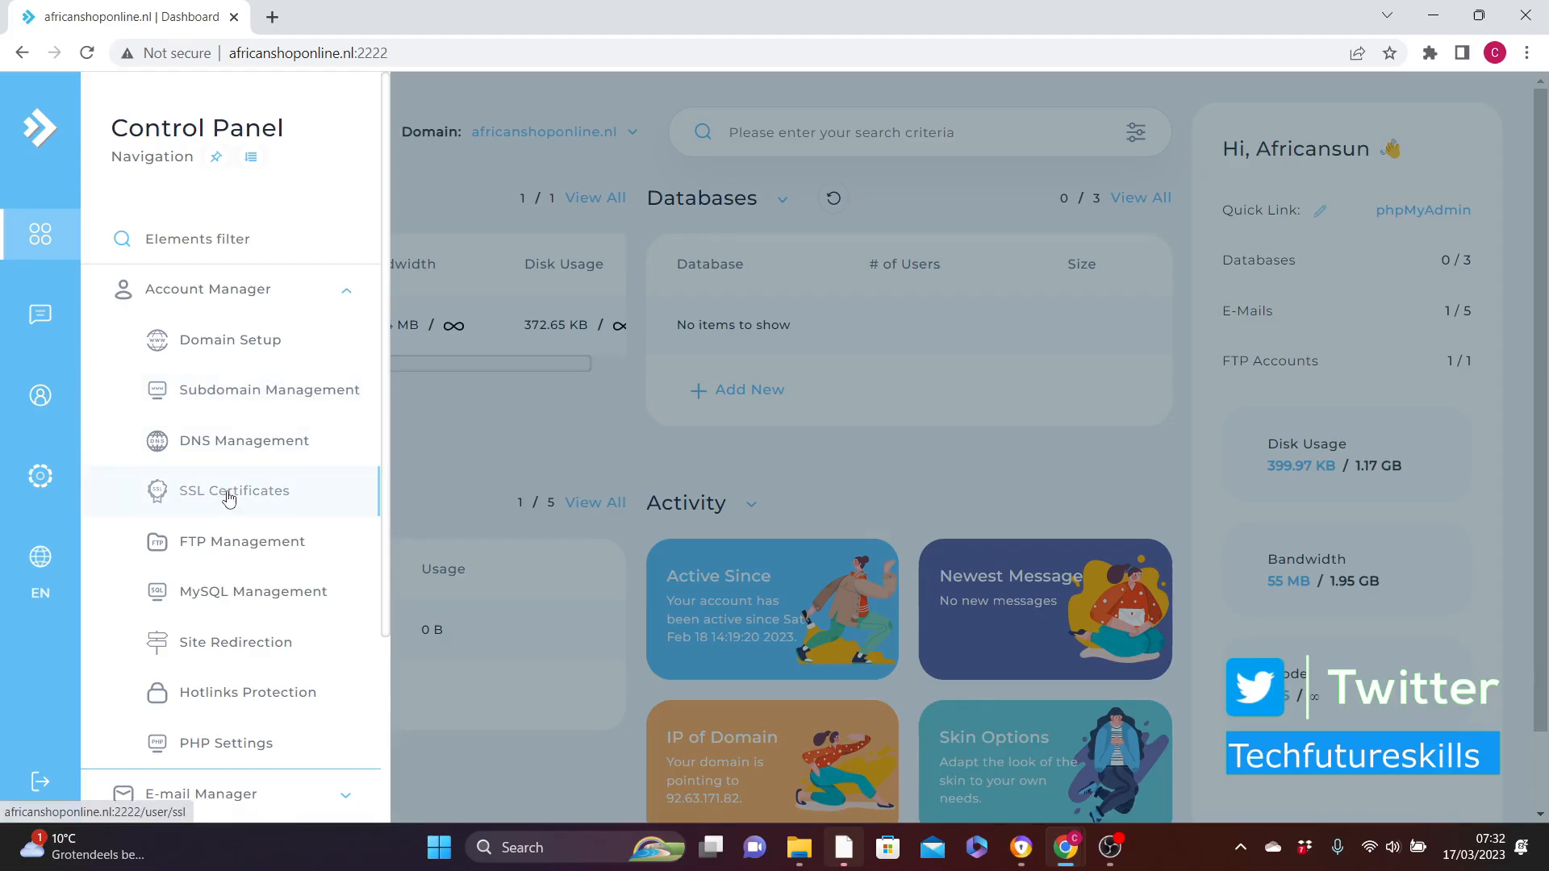
Go to Account Manager's SSL Certificates page for africanshoponline.nl.
click(234, 491)
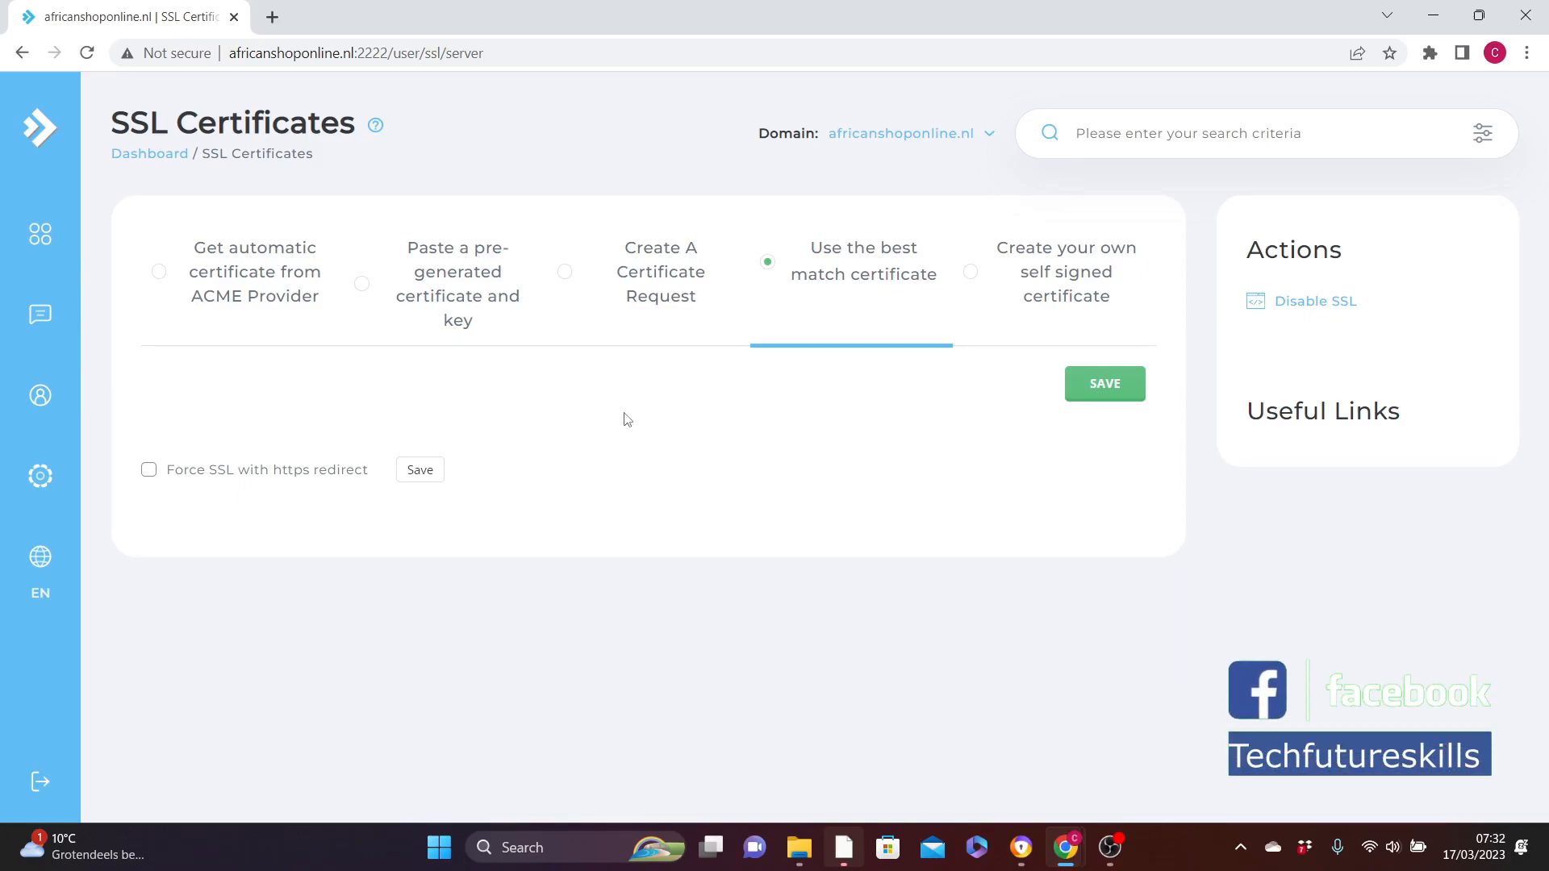
mouse_move(499, 419)
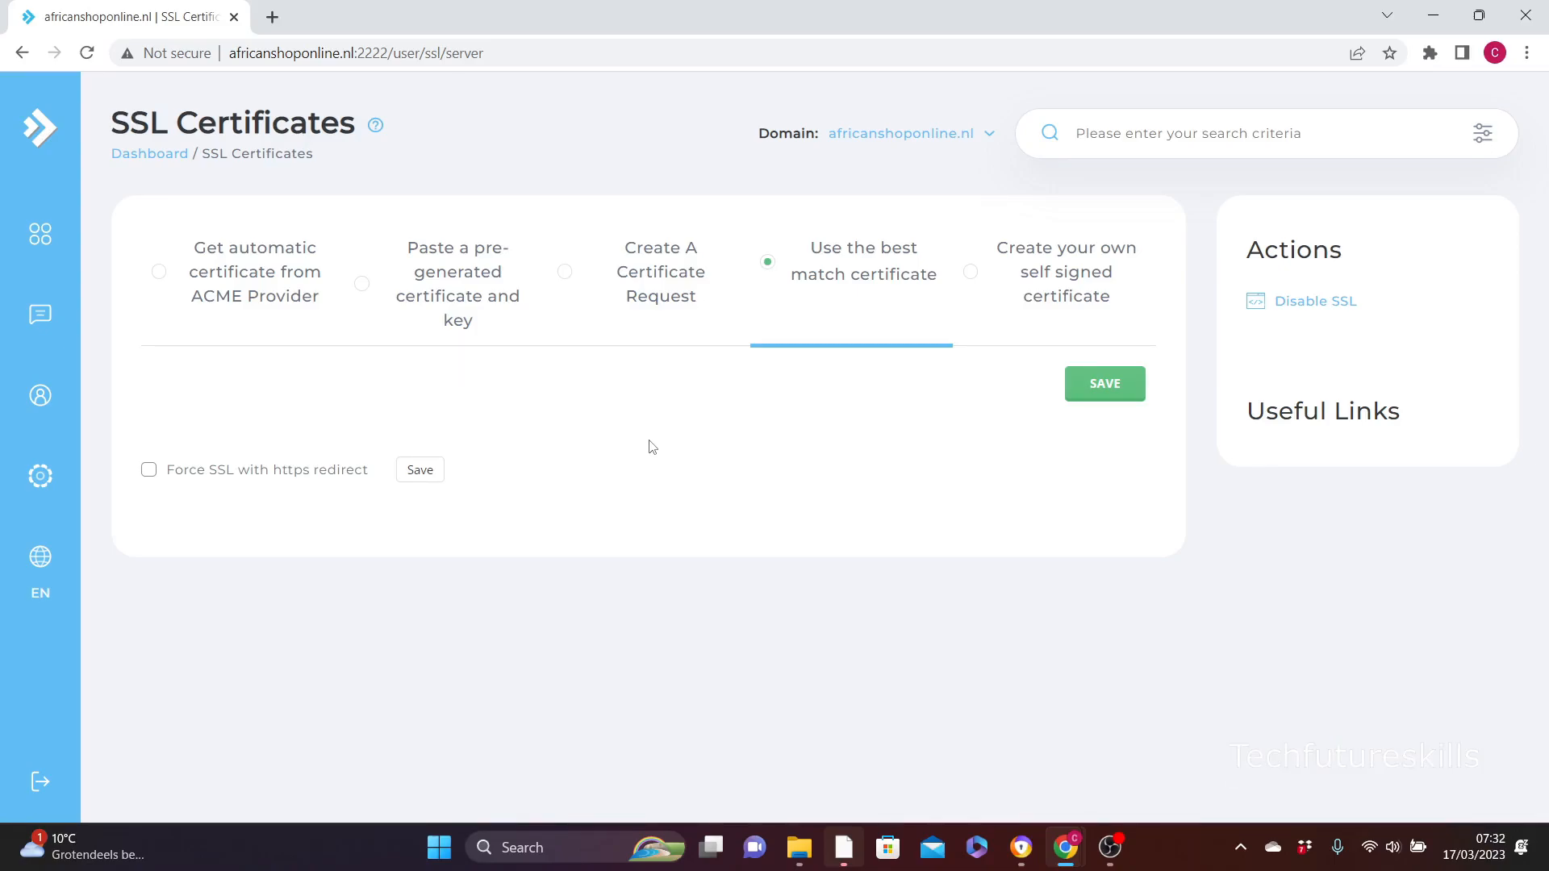
mouse_move(334, 384)
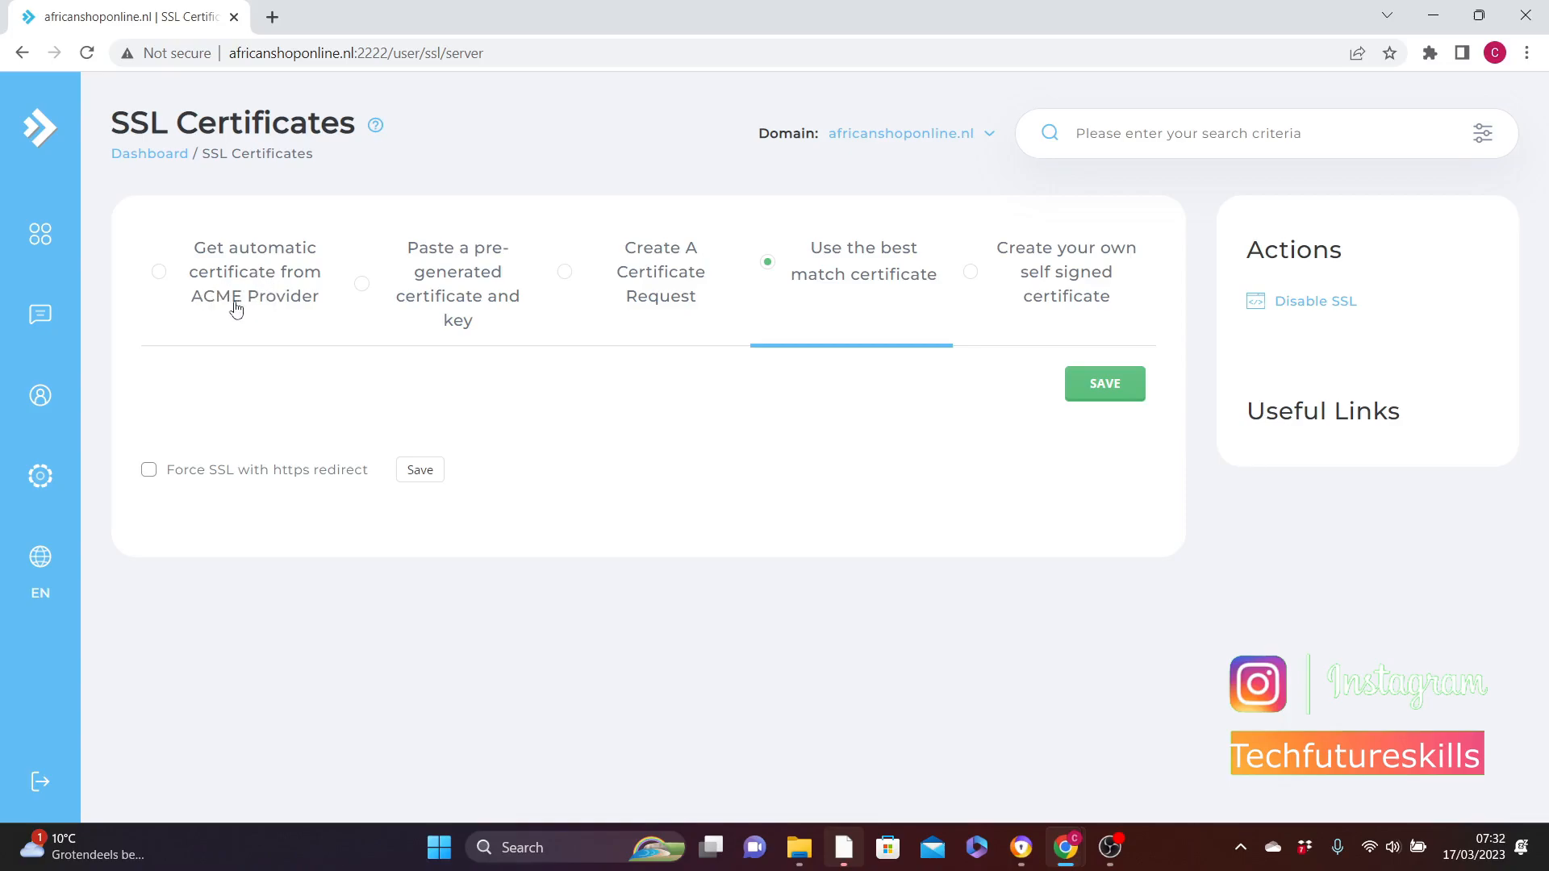
Request a Let's Encrypt certificate for africanshoponline.nl and www, force SSL redirect, and save.
click(159, 279)
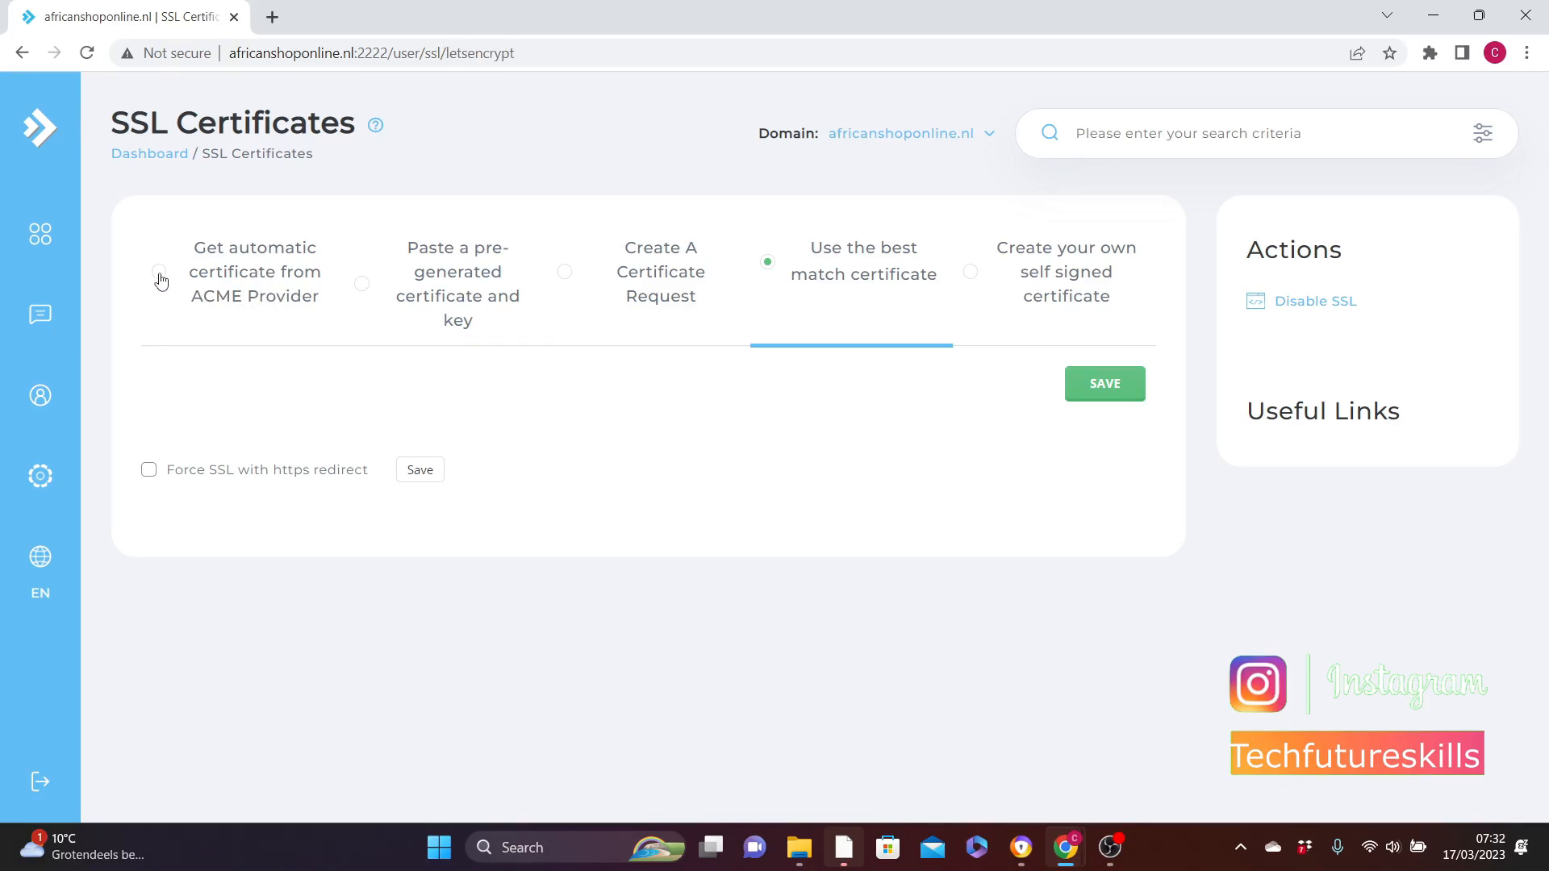
click(159, 283)
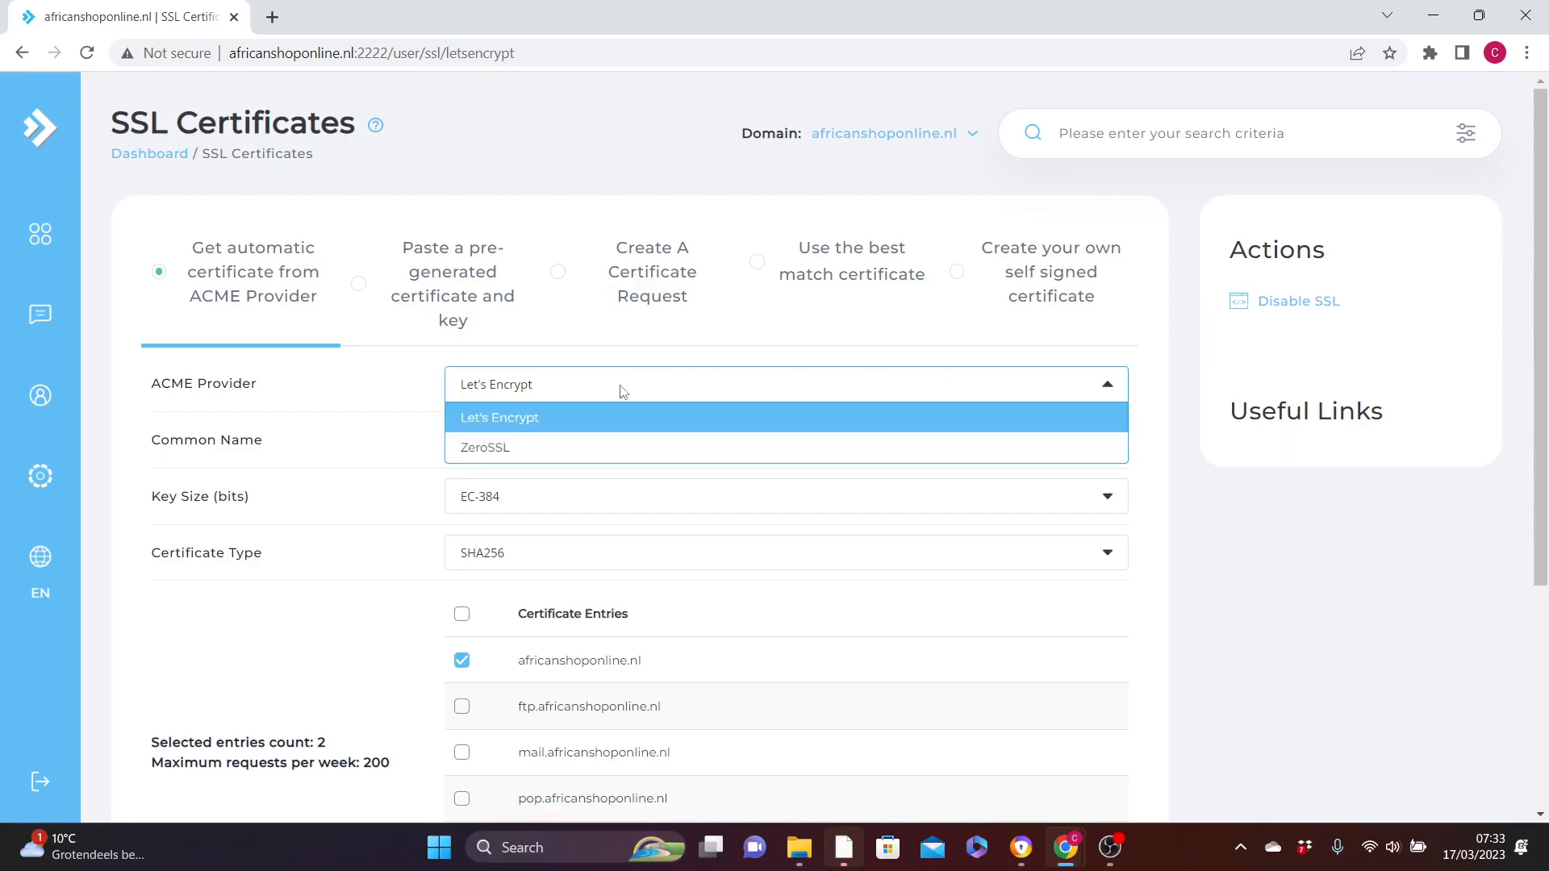
click(500, 417)
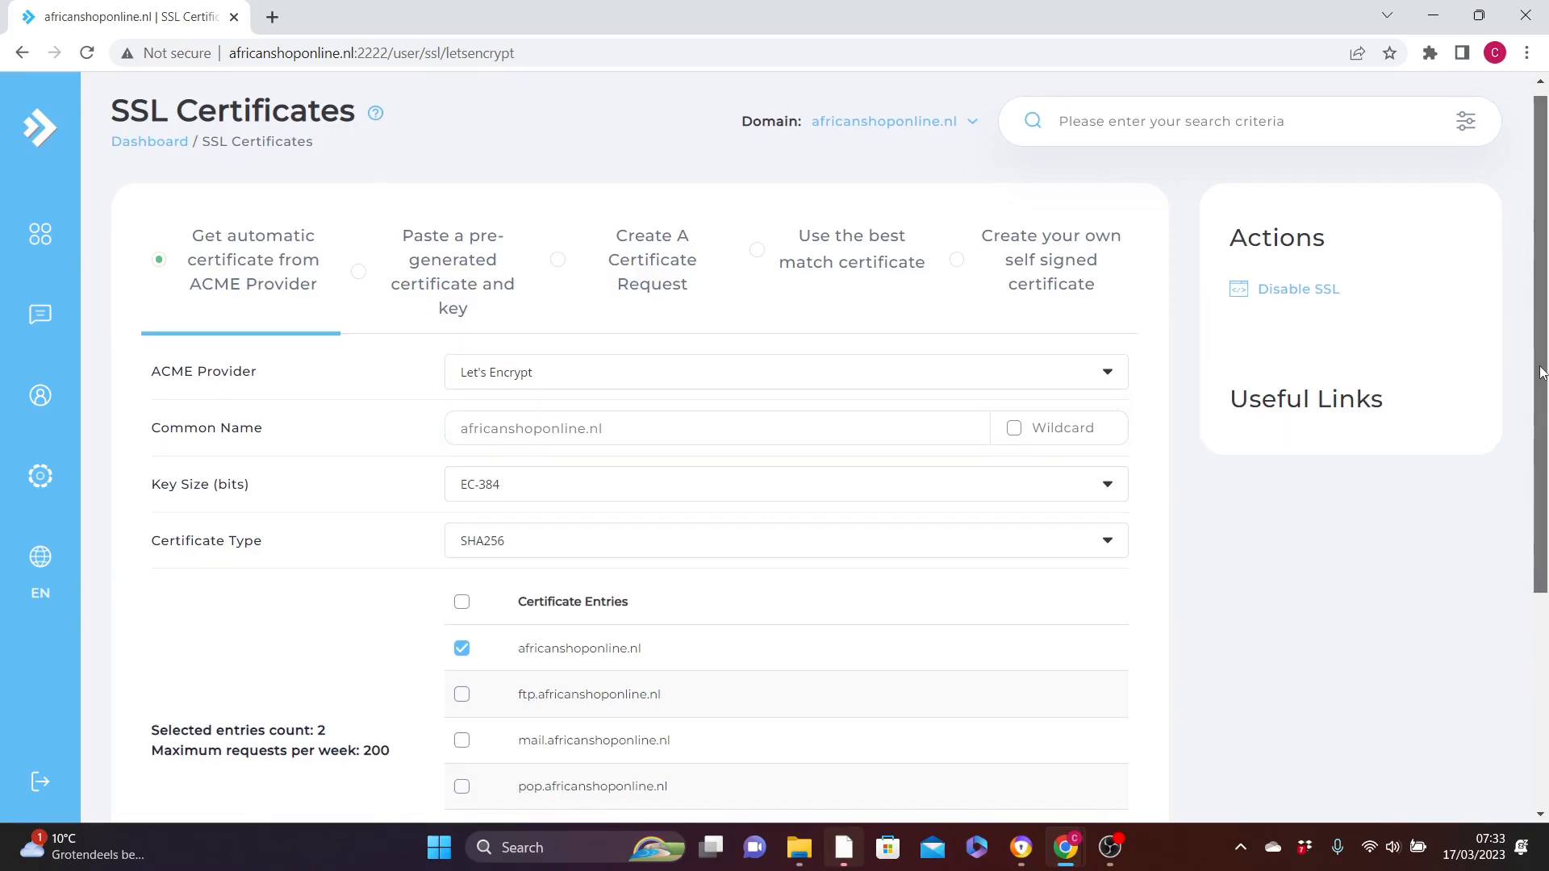
scroll(down, 3)
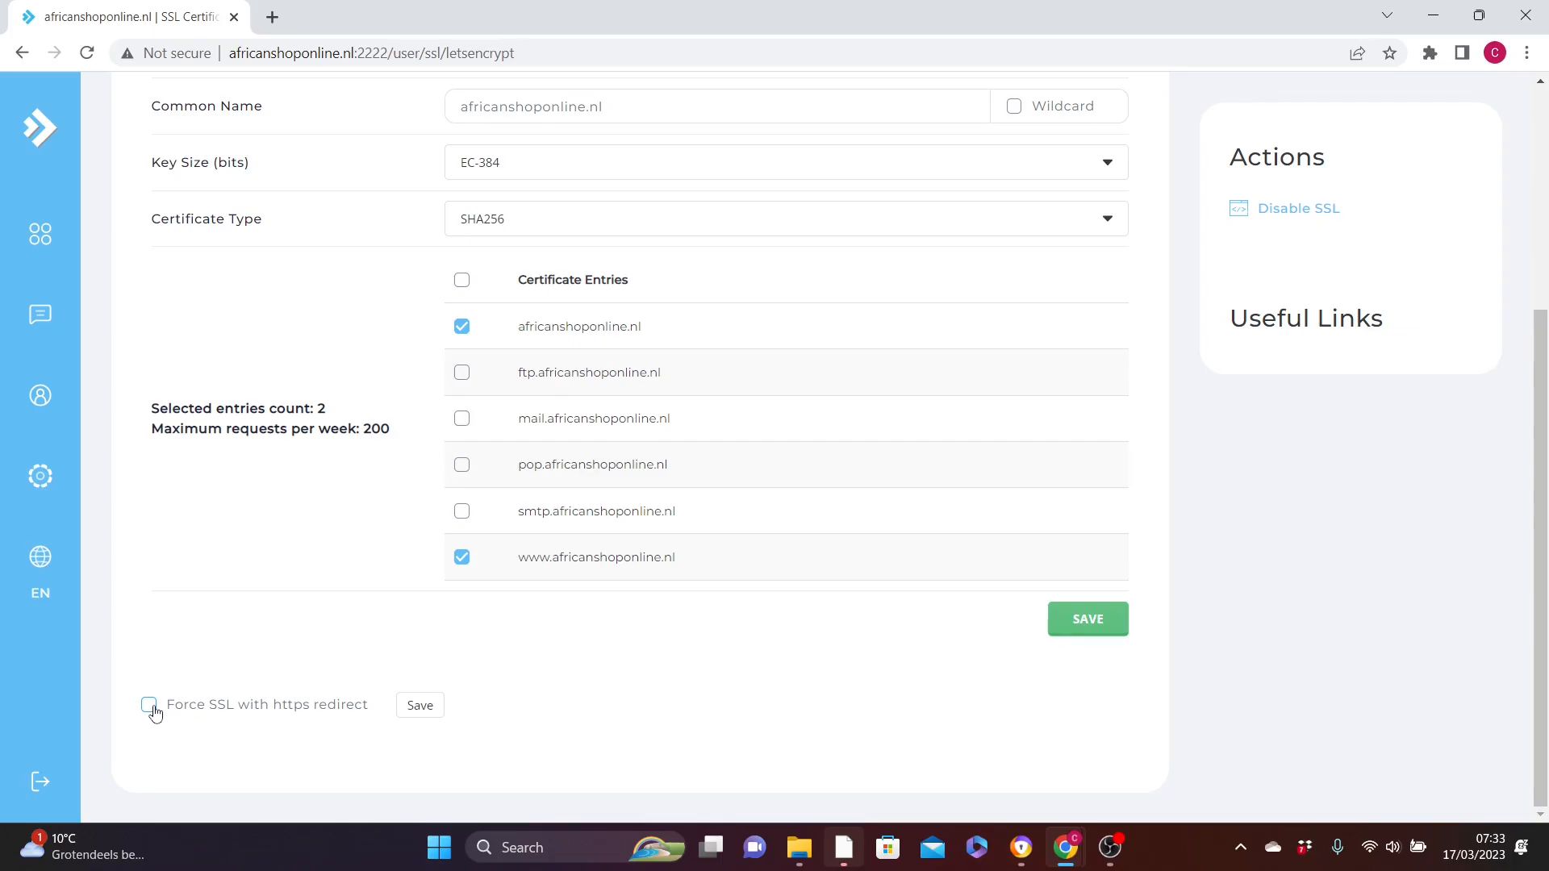
click(149, 705)
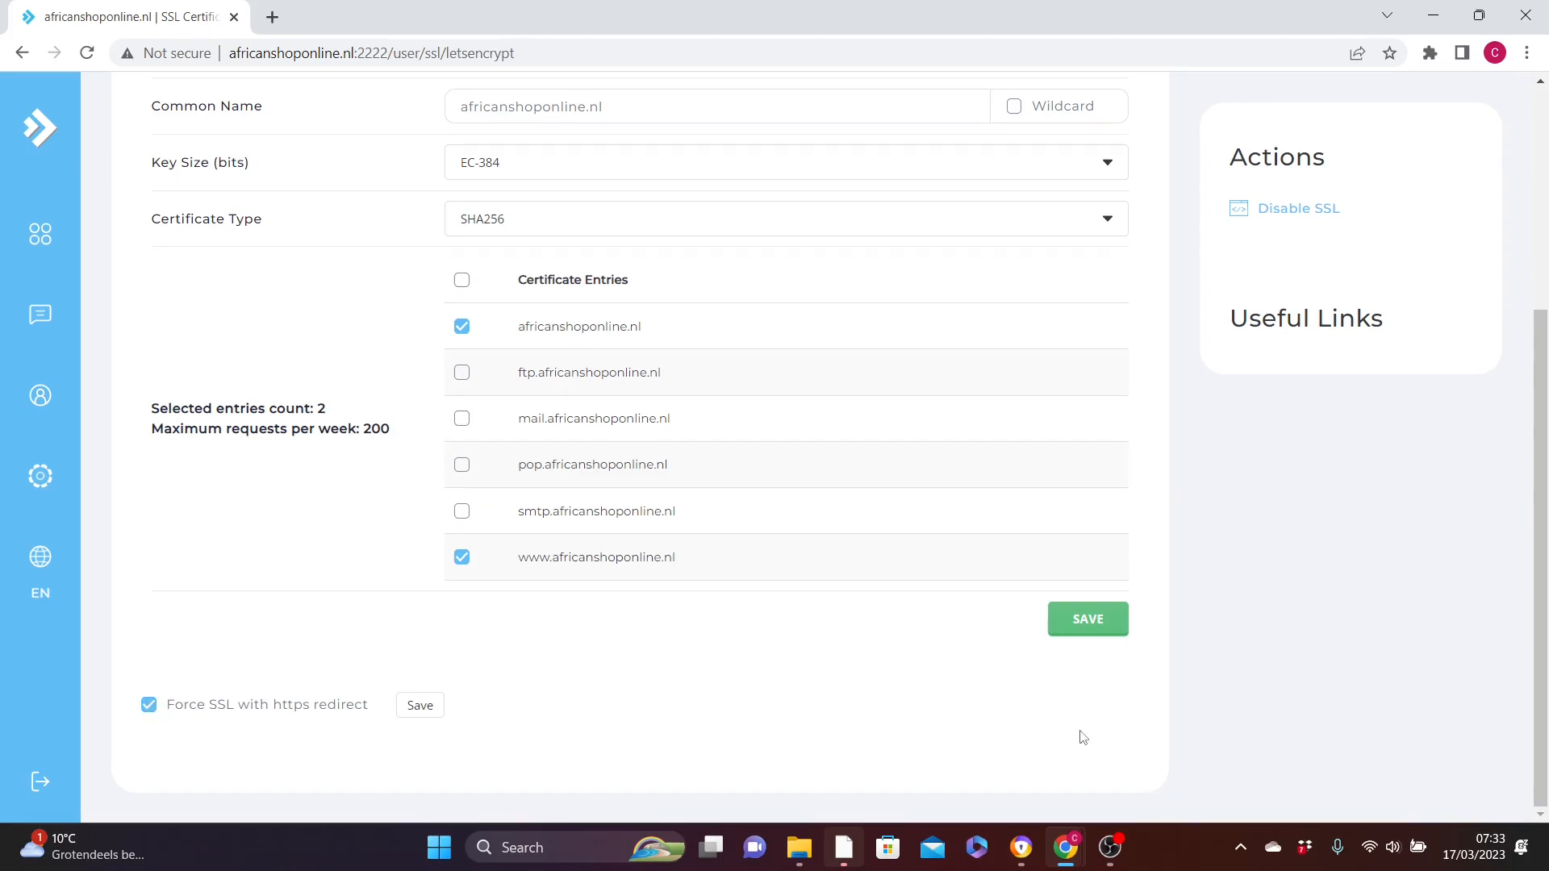
click(1087, 618)
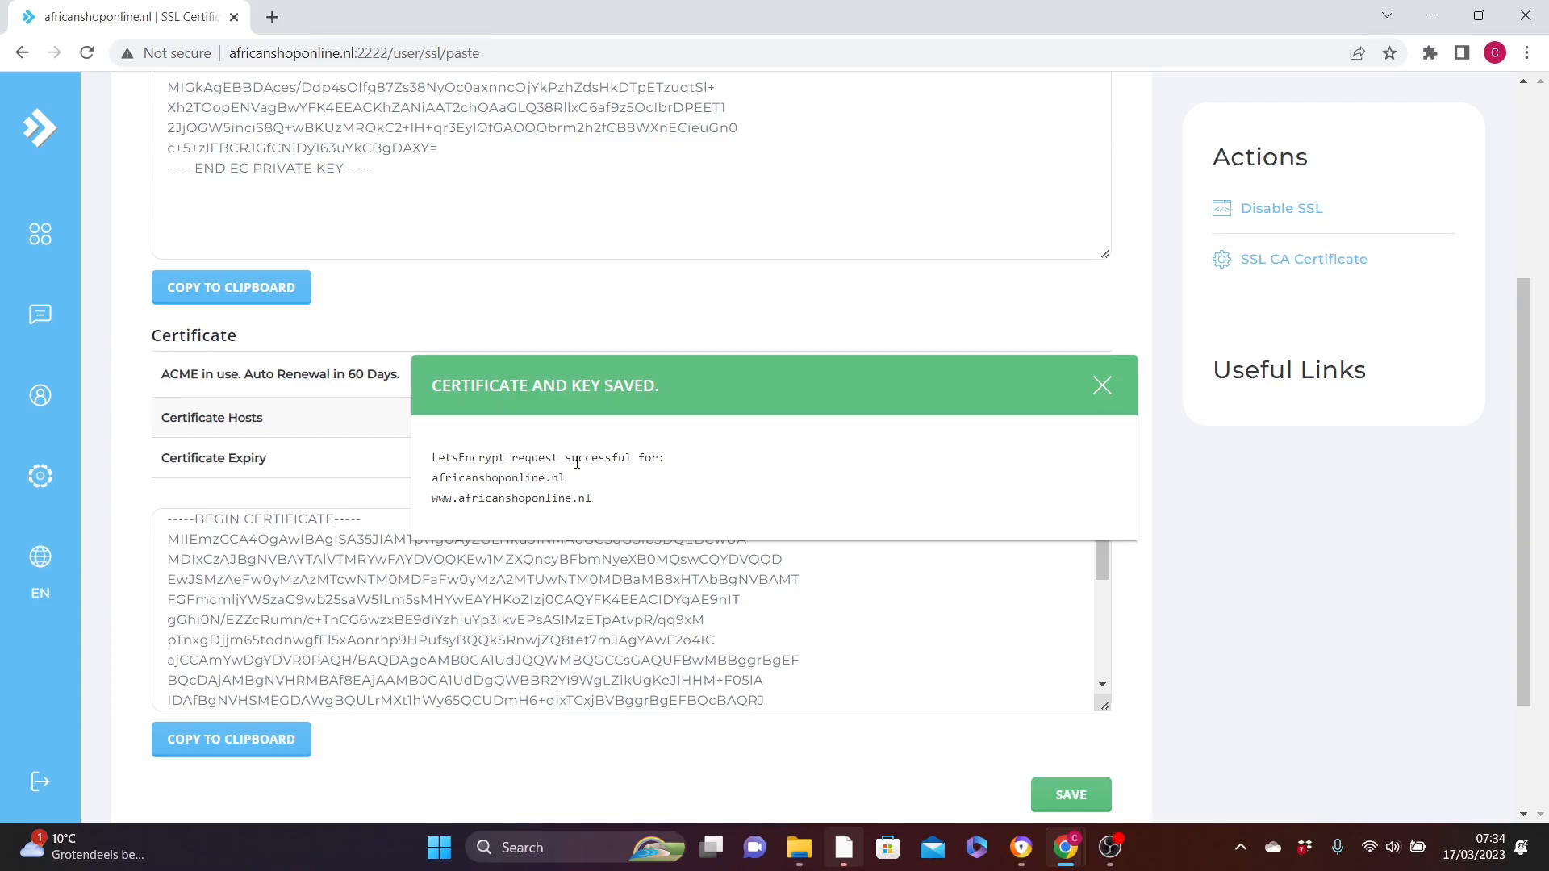
mouse_move(662, 418)
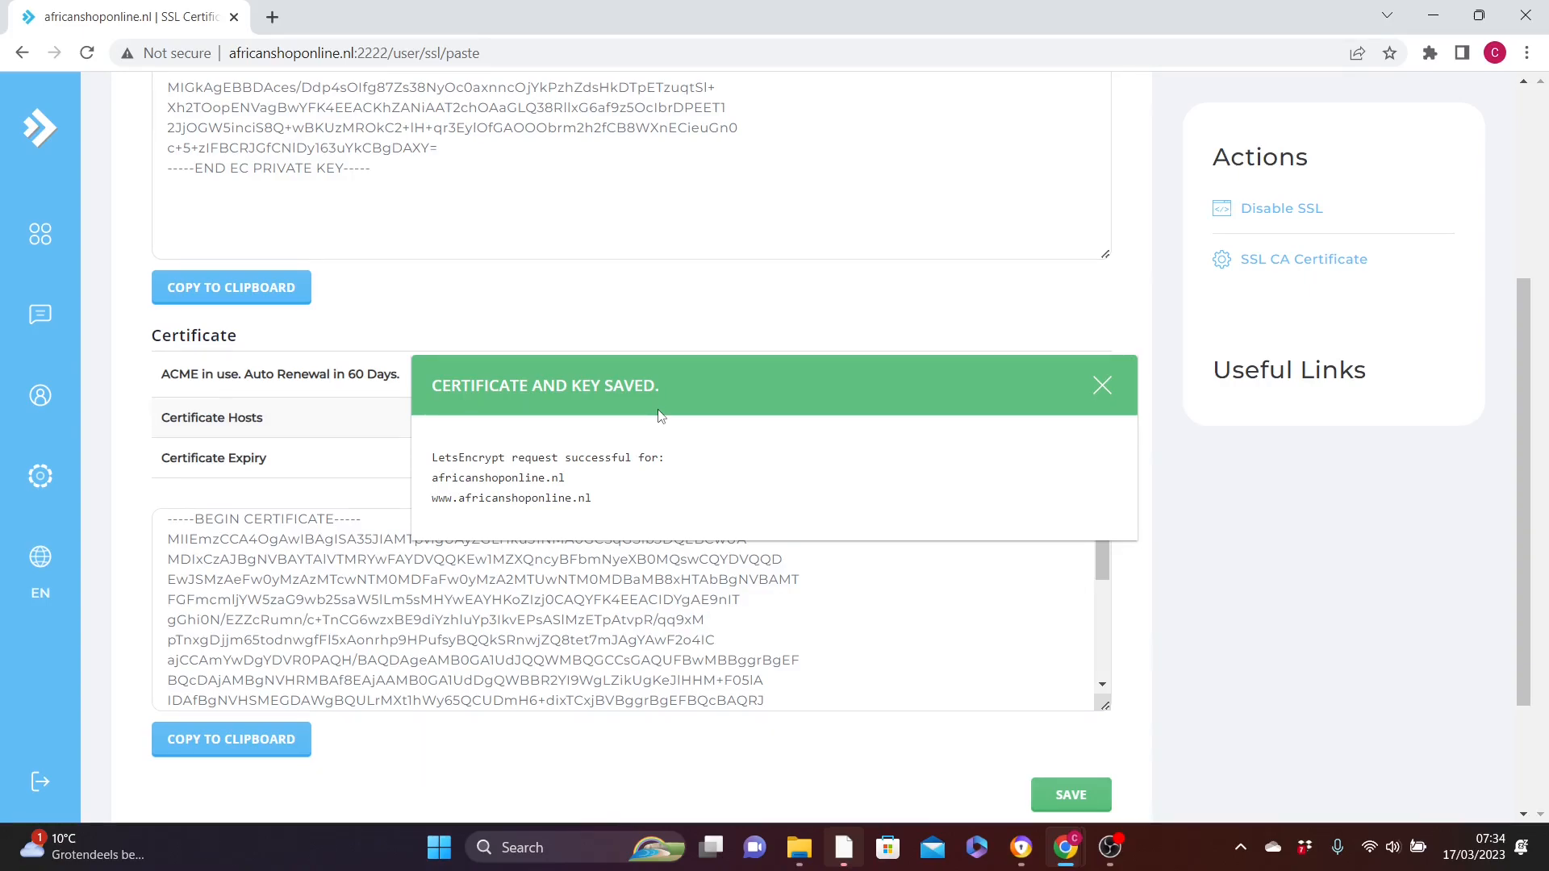
mouse_move(670, 414)
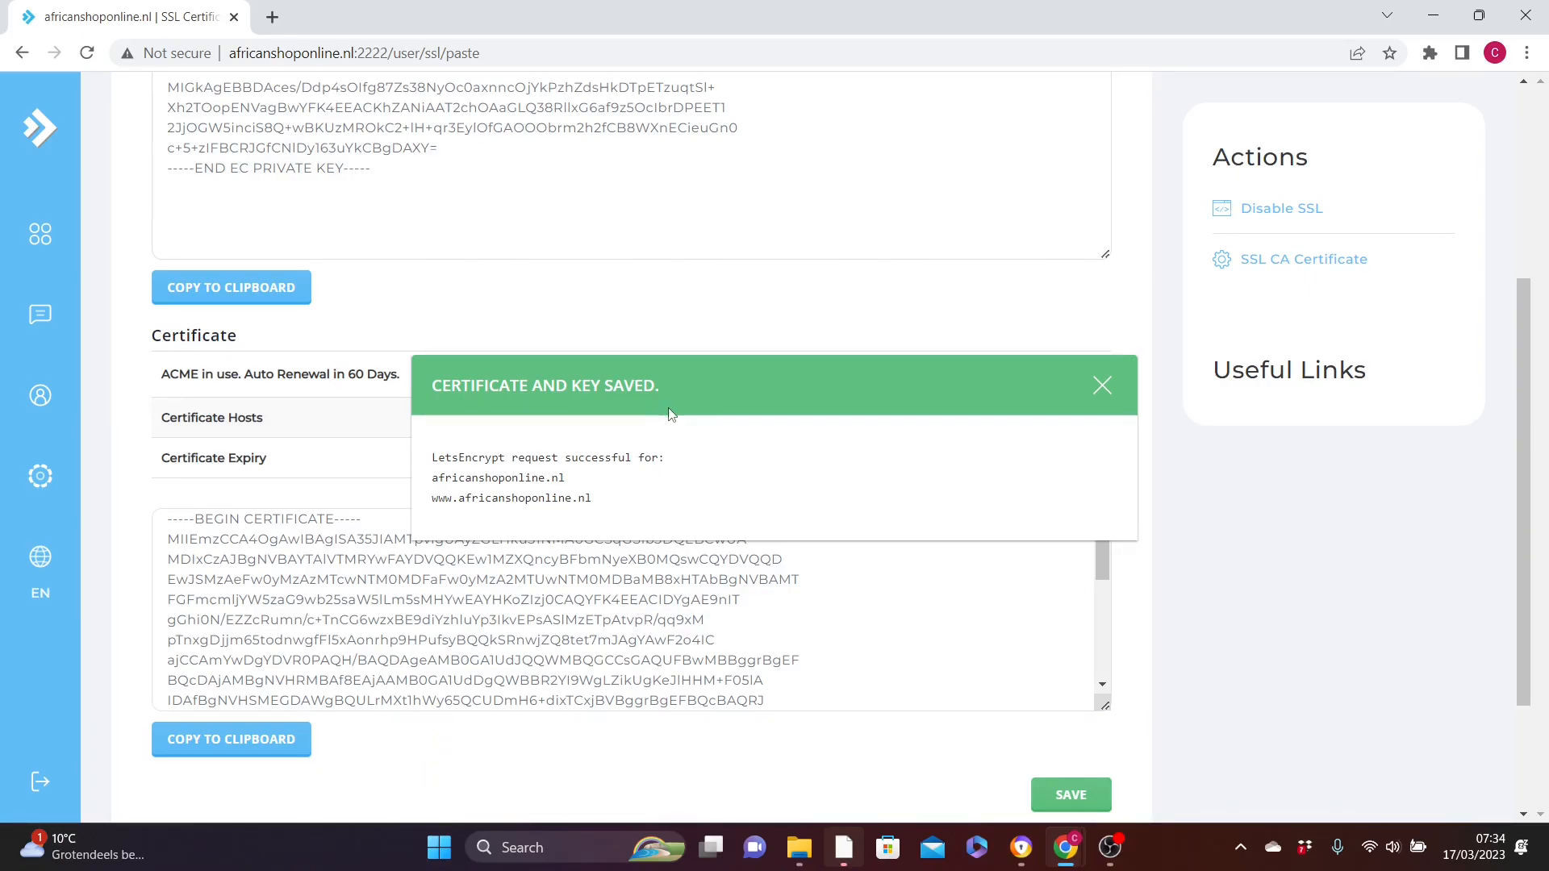
mouse_move(681, 406)
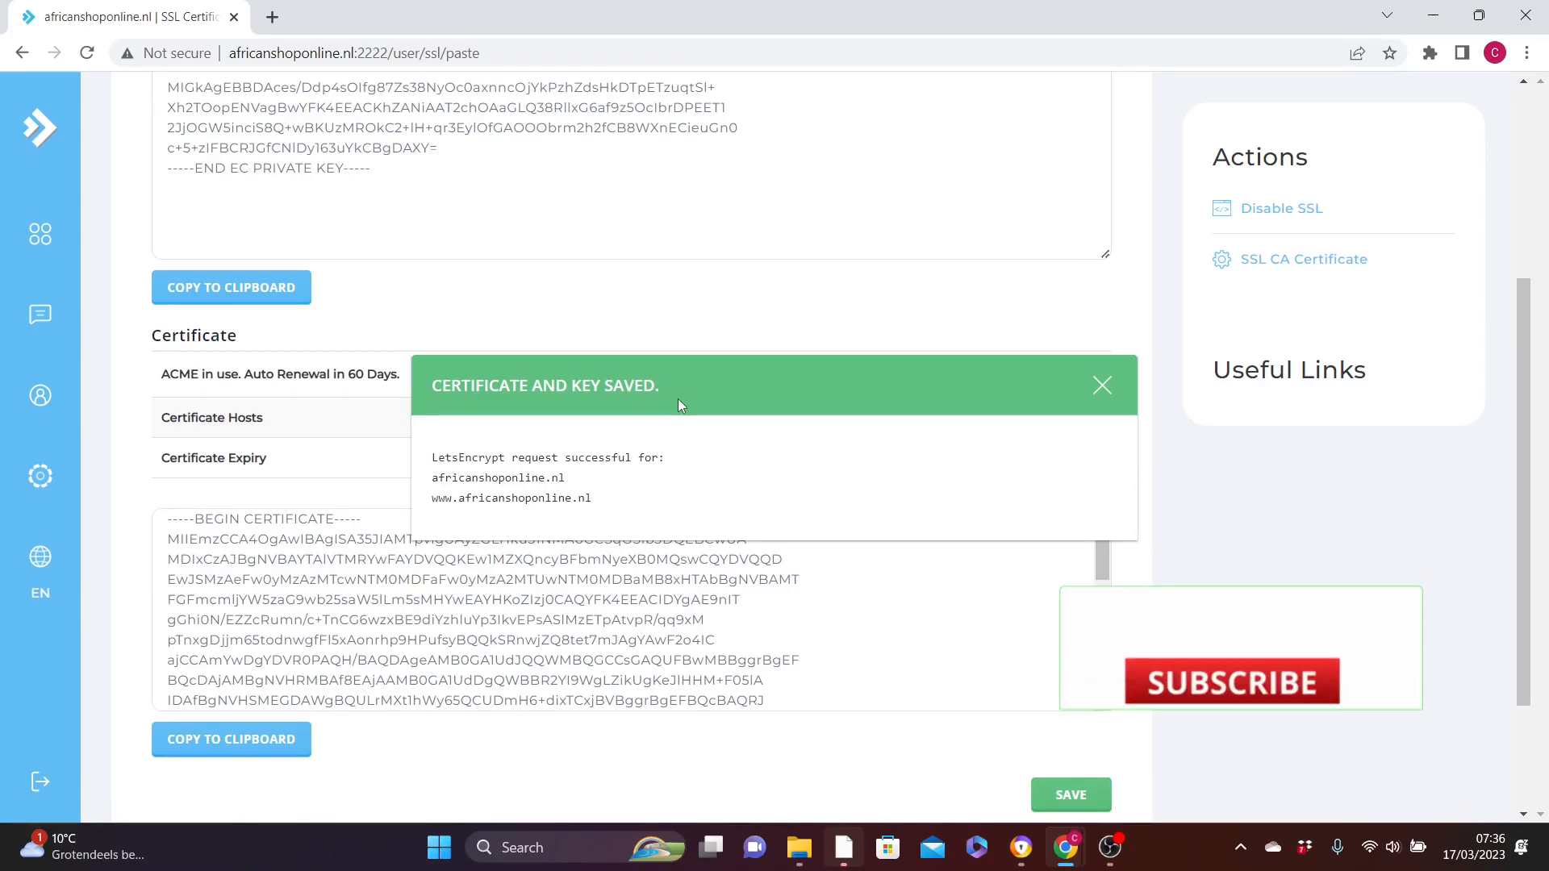
click(1231, 681)
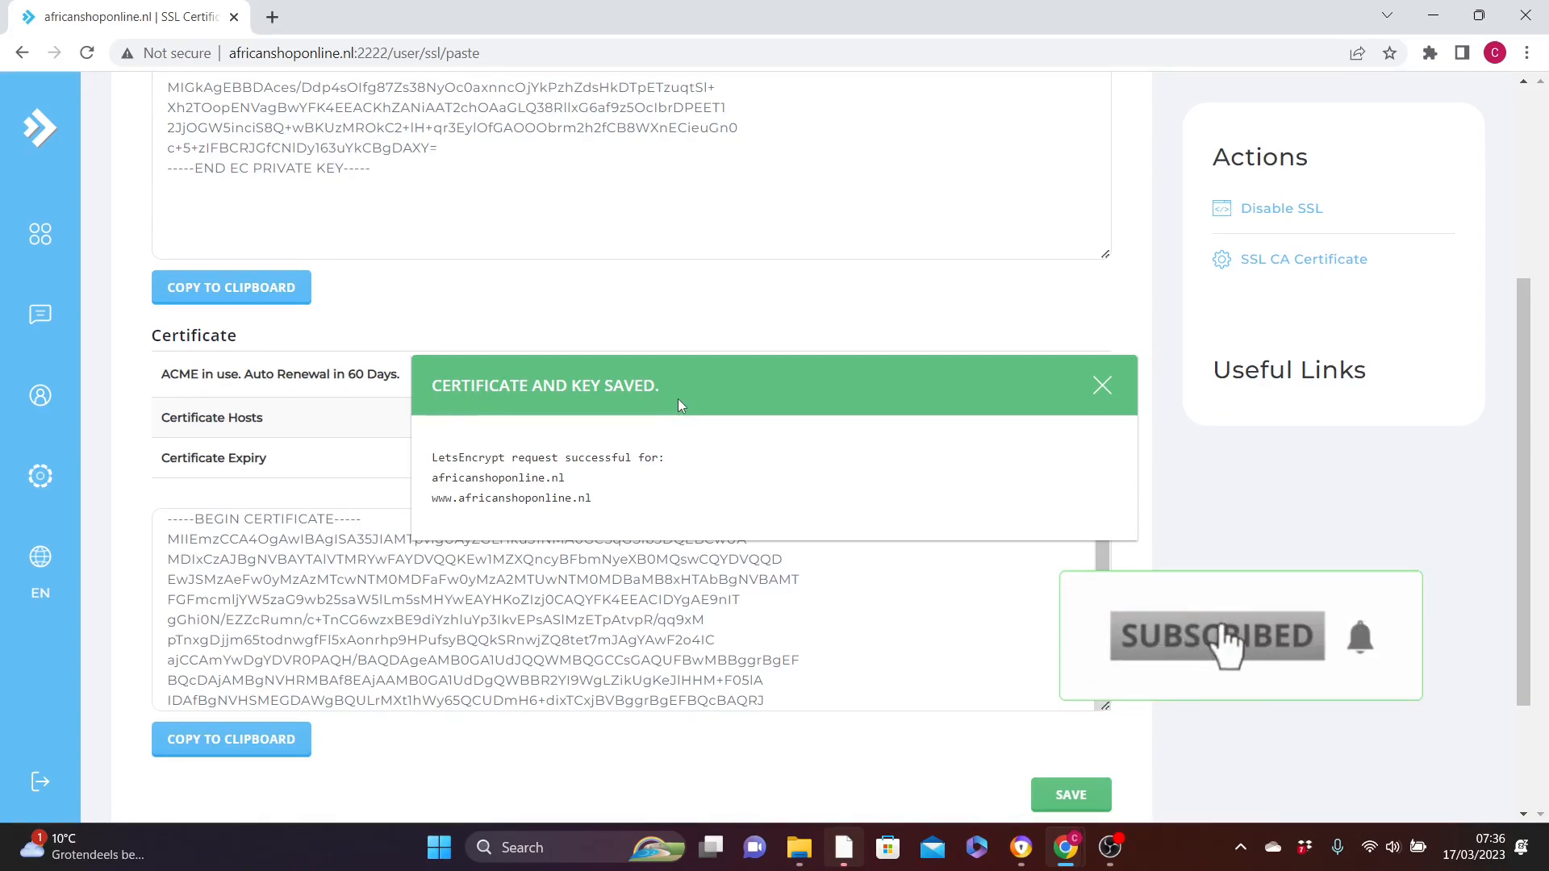